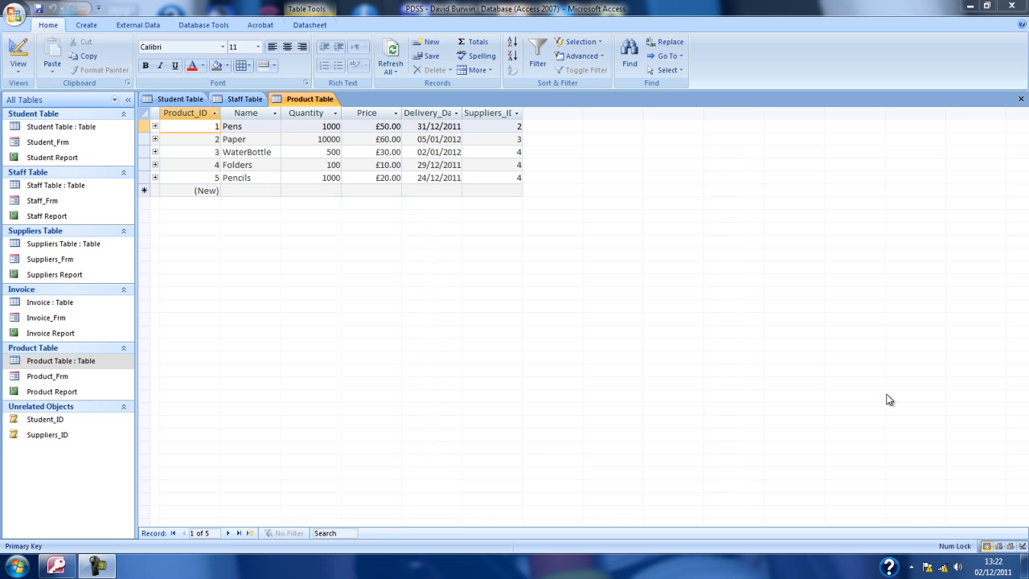
pyautogui.moveTo(937, 373)
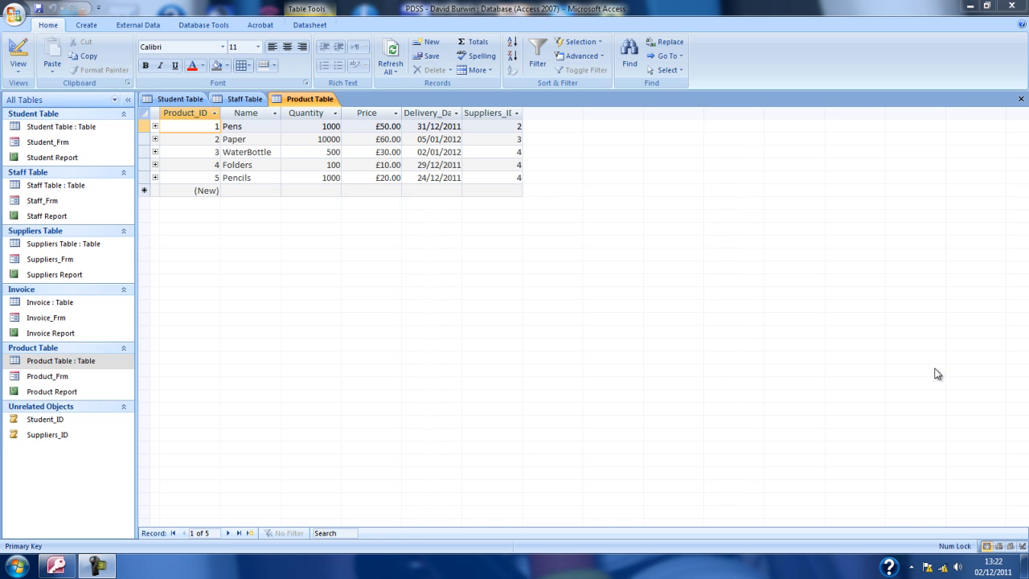
pyautogui.moveTo(896, 335)
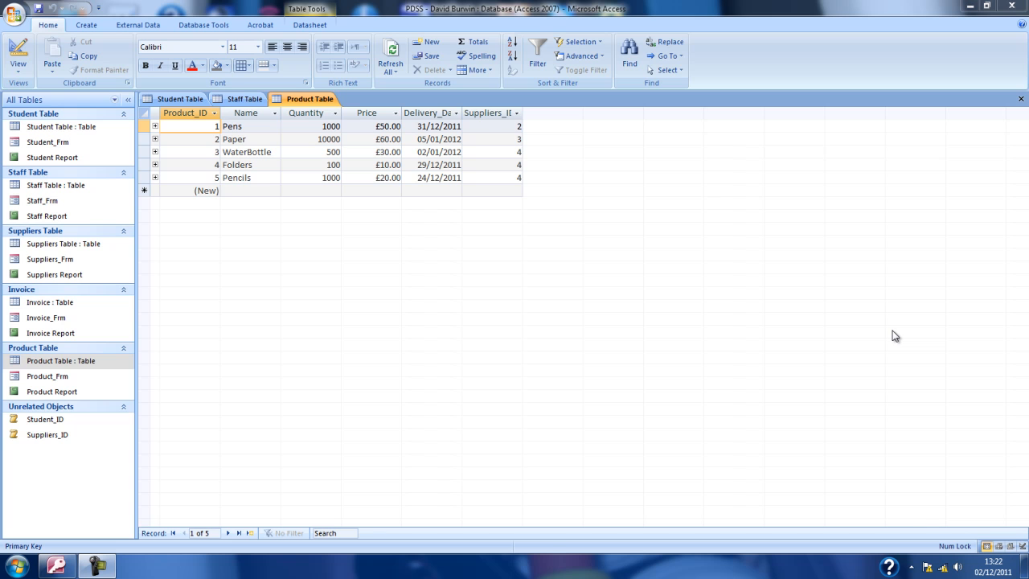
pyautogui.moveTo(827, 247)
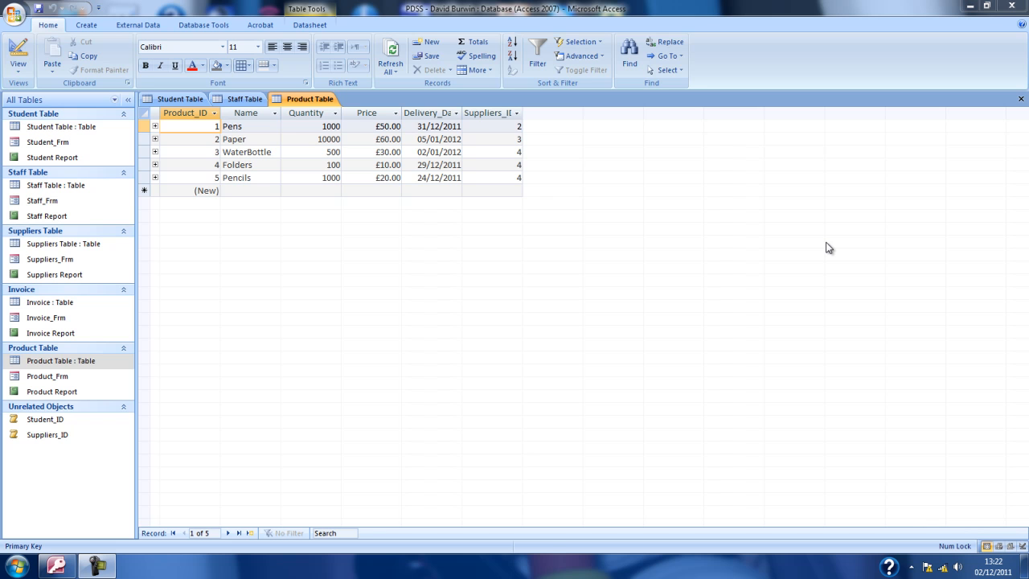
pyautogui.moveTo(460, 227)
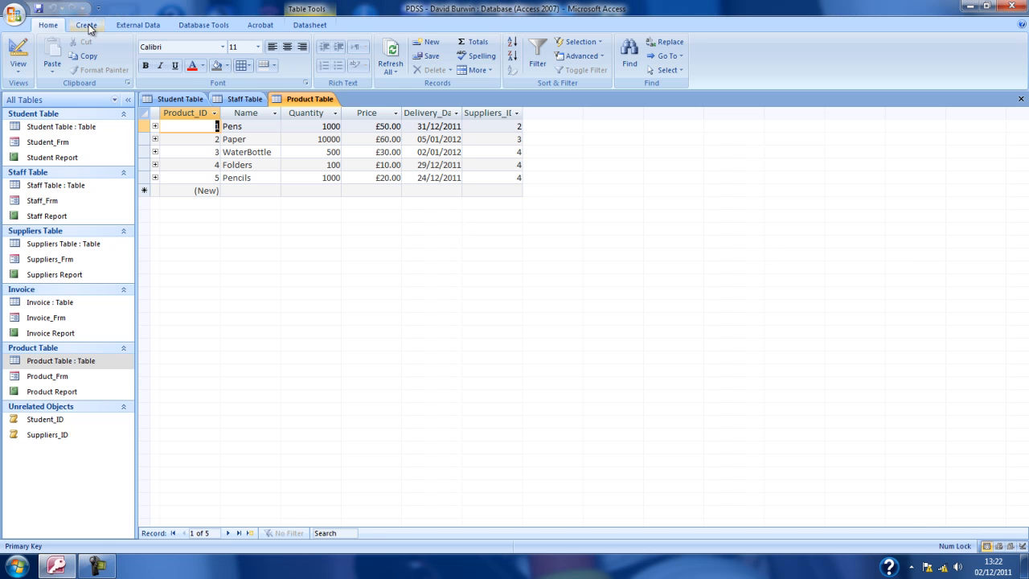
# Step: Start a new design-view query and add Staff Table and Student Table to it
pyautogui.click(88, 27)
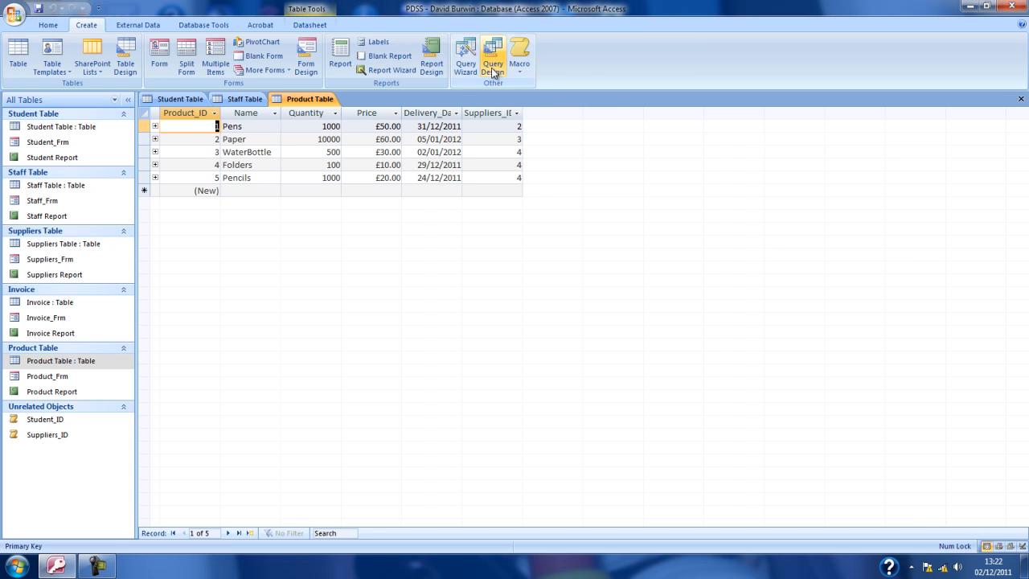
pyautogui.click(488, 58)
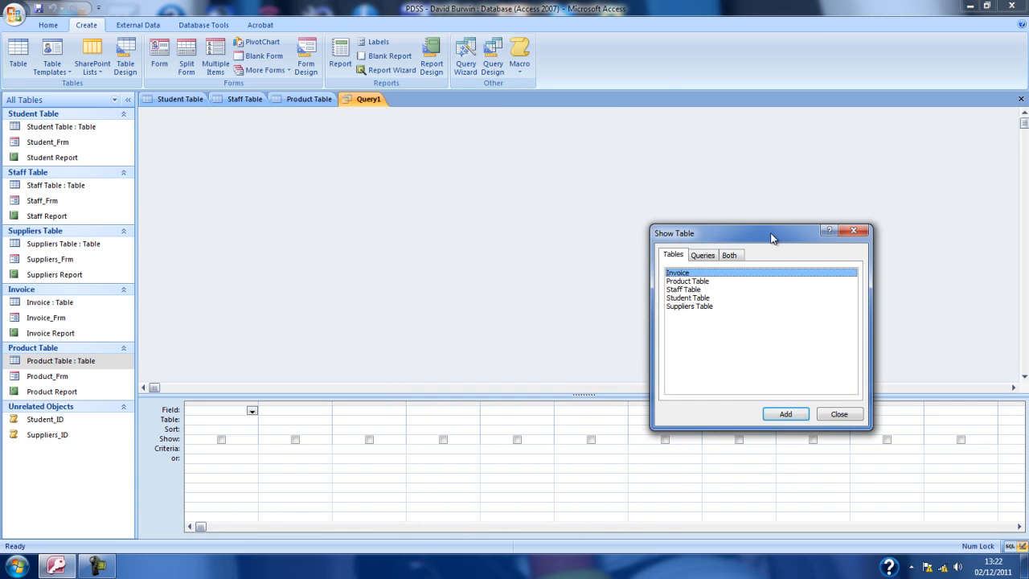
pyautogui.click(683, 289)
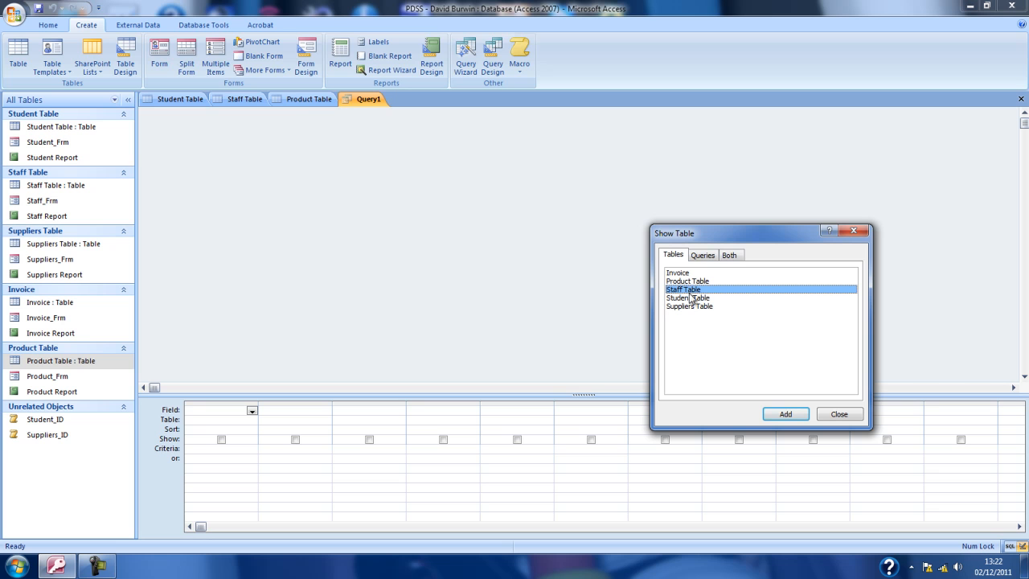
pyautogui.click(785, 414)
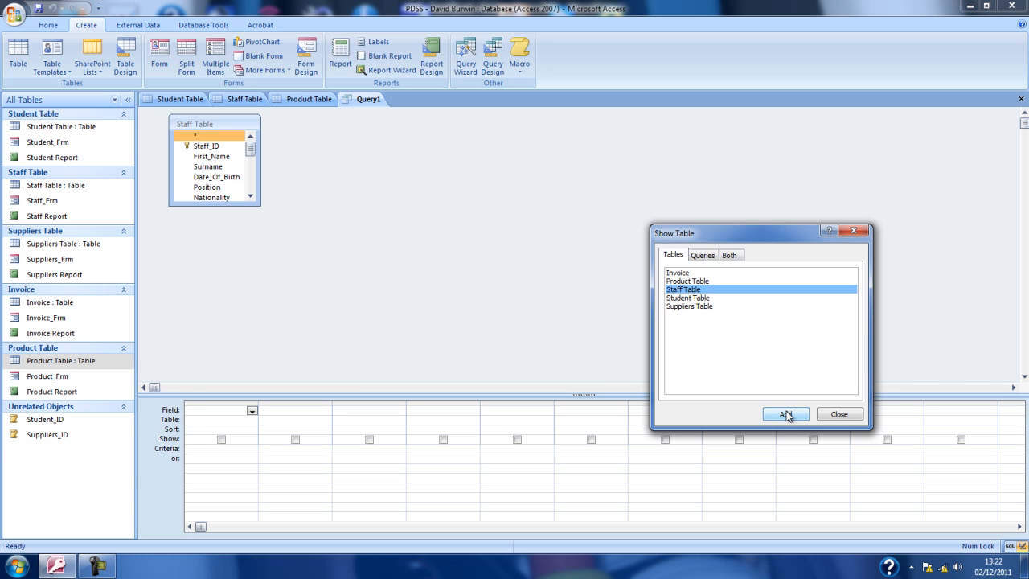
pyautogui.click(686, 298)
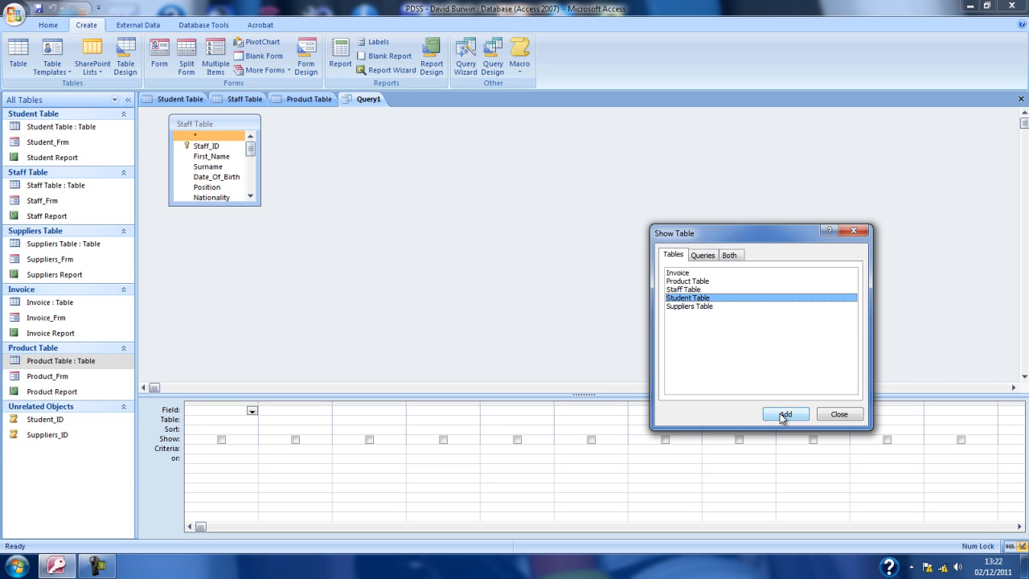
pyautogui.click(785, 414)
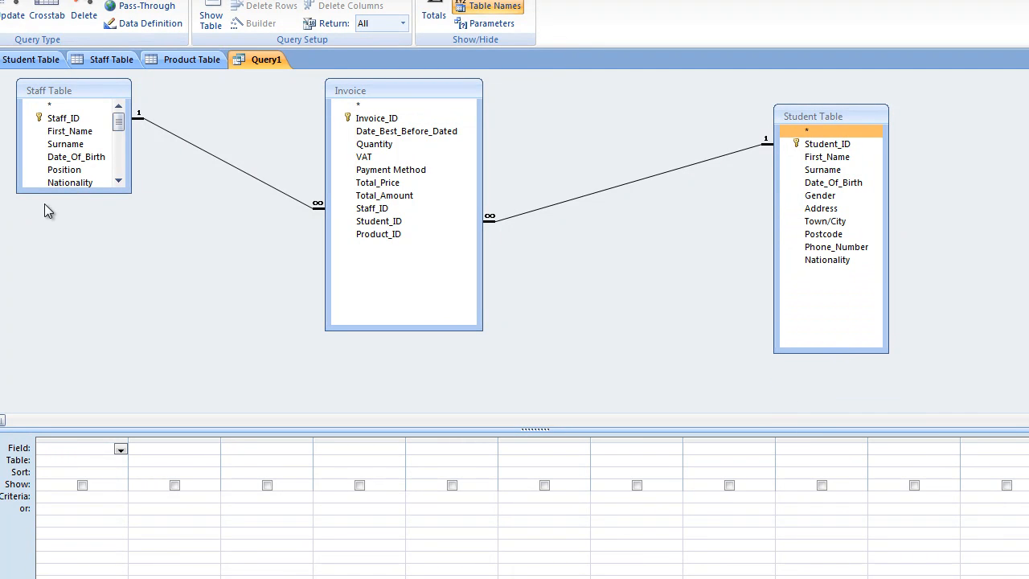
# Step: Enlarge the Staff Table field list so all its fields are visible
pyautogui.moveTo(74, 193); pyautogui.dragTo(74, 406)
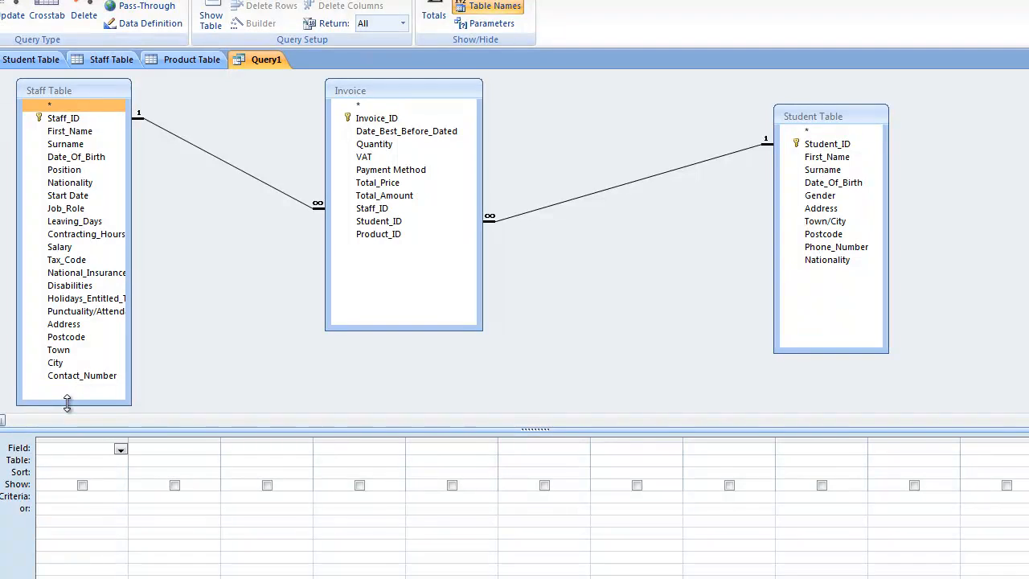
pyautogui.click(378, 183)
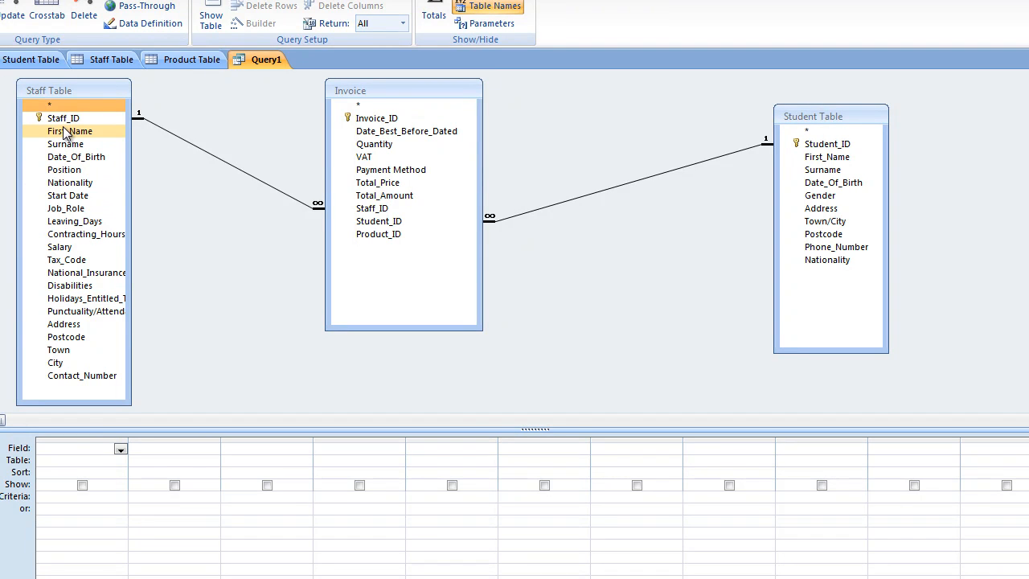
# Step: Add First_Name, Date_Best_Before_Dated and Quantity fields to the design grid
pyautogui.doubleClick(69, 131)
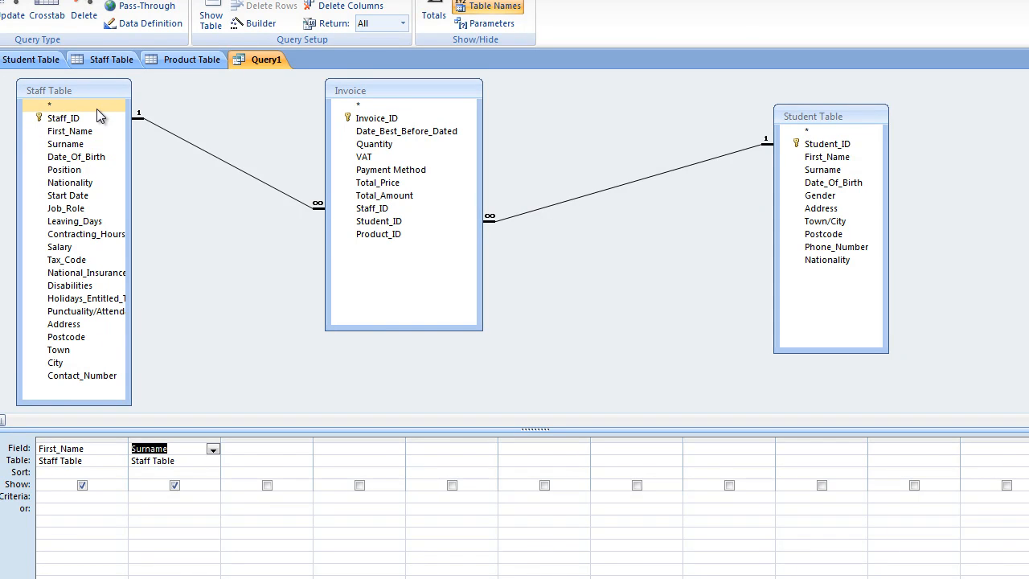
pyautogui.click(826, 143)
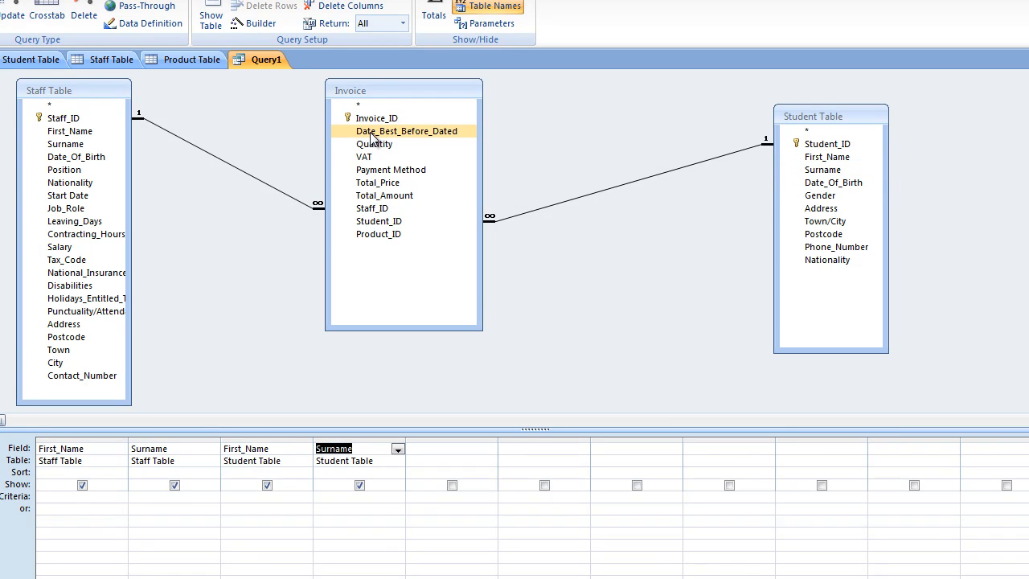
pyautogui.click(376, 118)
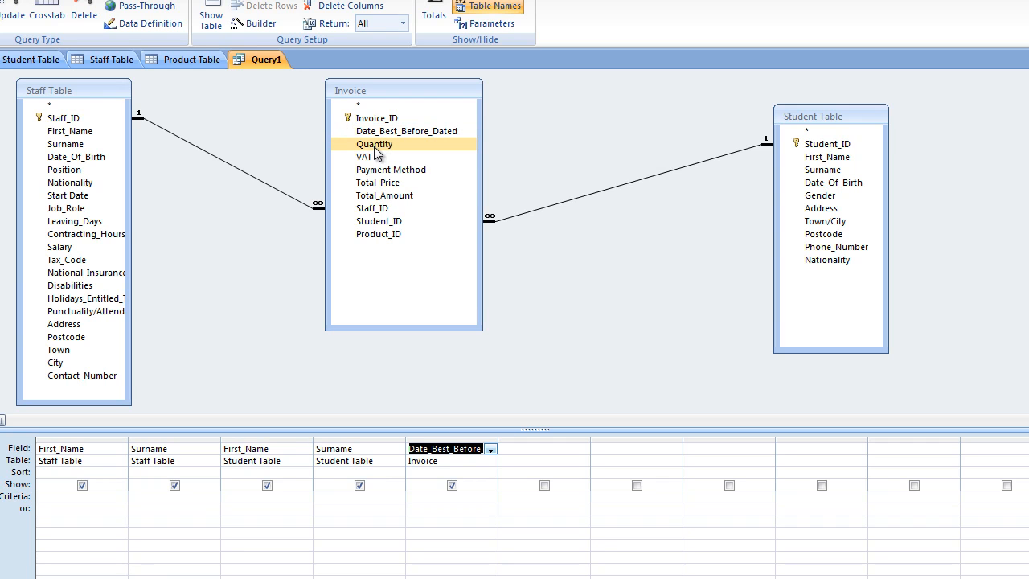
pyautogui.doubleClick(374, 144)
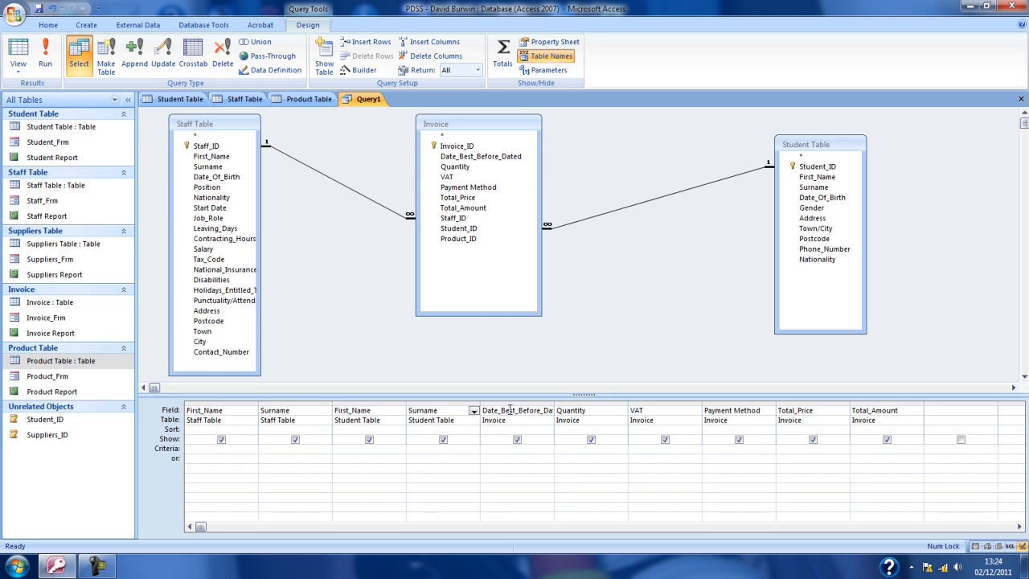
# Step: Select the Criteria cell under the Staff Table Surname column
pyautogui.click(586, 410)
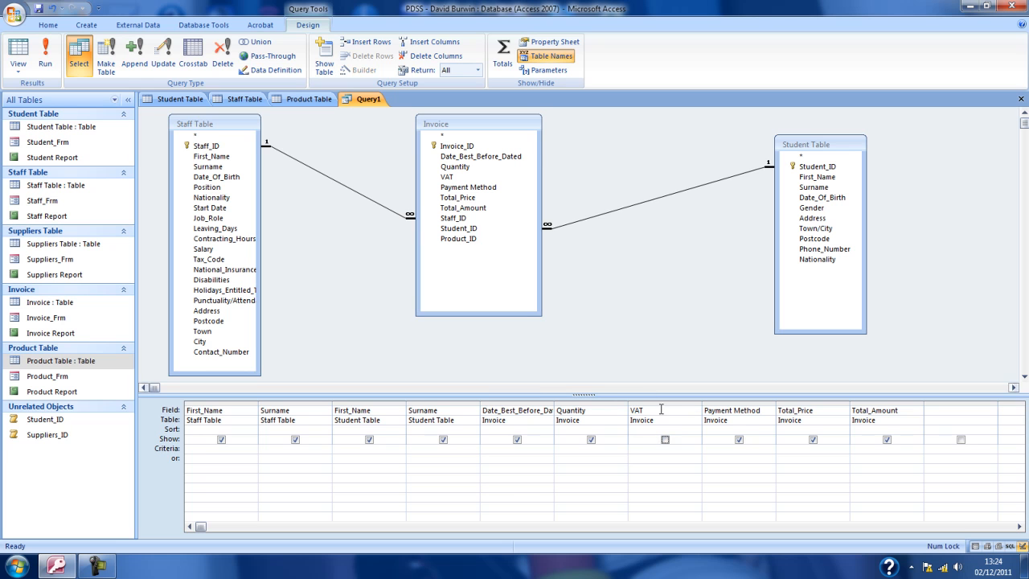
pyautogui.moveTo(716, 427)
pyautogui.write('[Please add the')
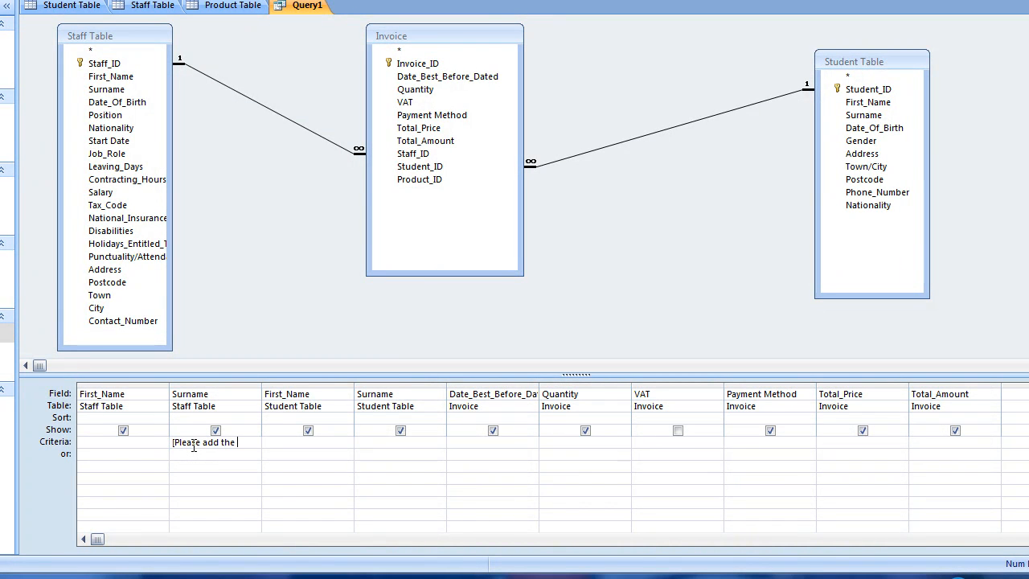
# Step: Add [Please add the Staff Surname] and a Student Surname prompt as criteria, then run
pyautogui.write('Staff')
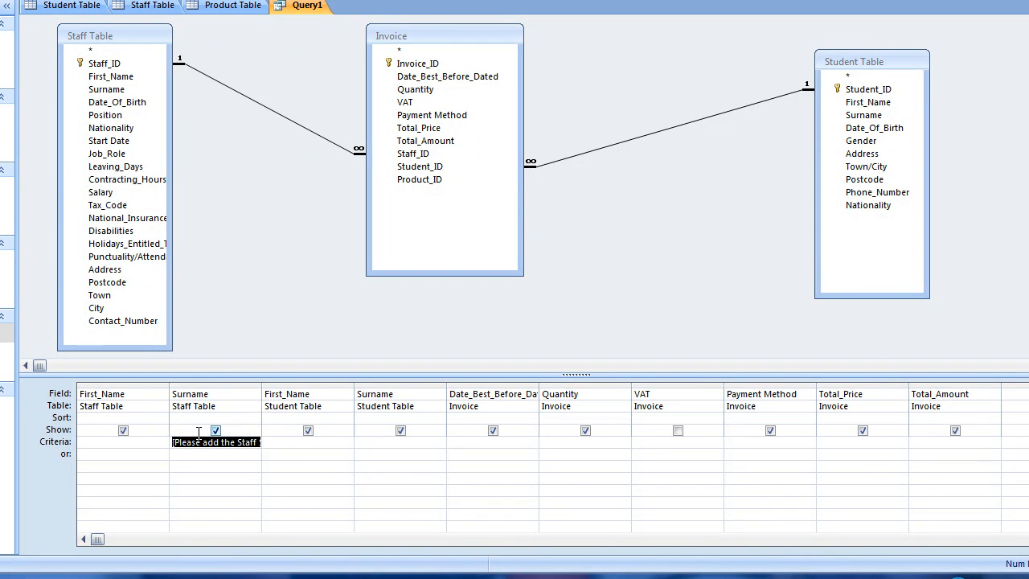
pyautogui.rightClick(215, 442)
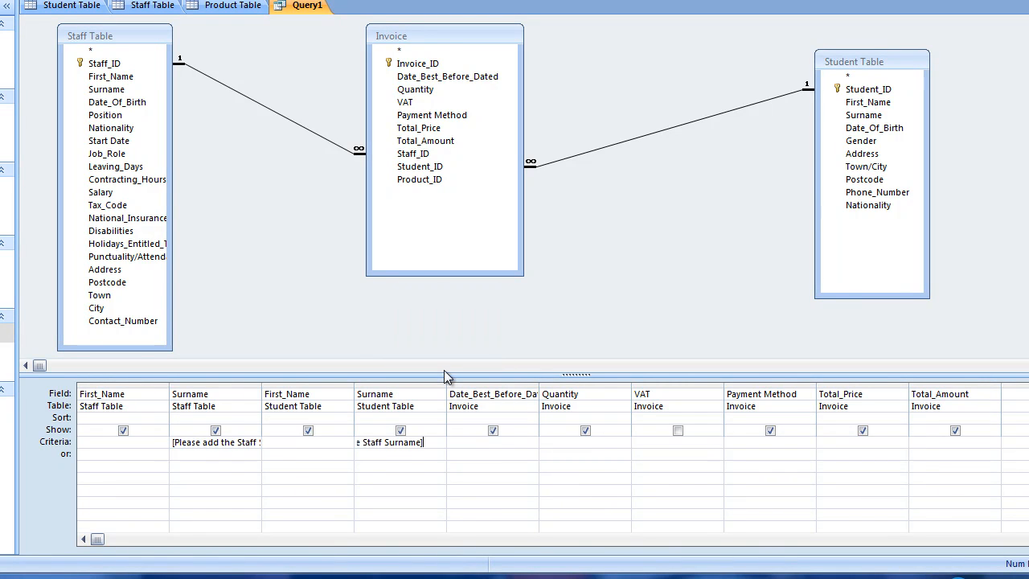
pyautogui.doubleClick(370, 442)
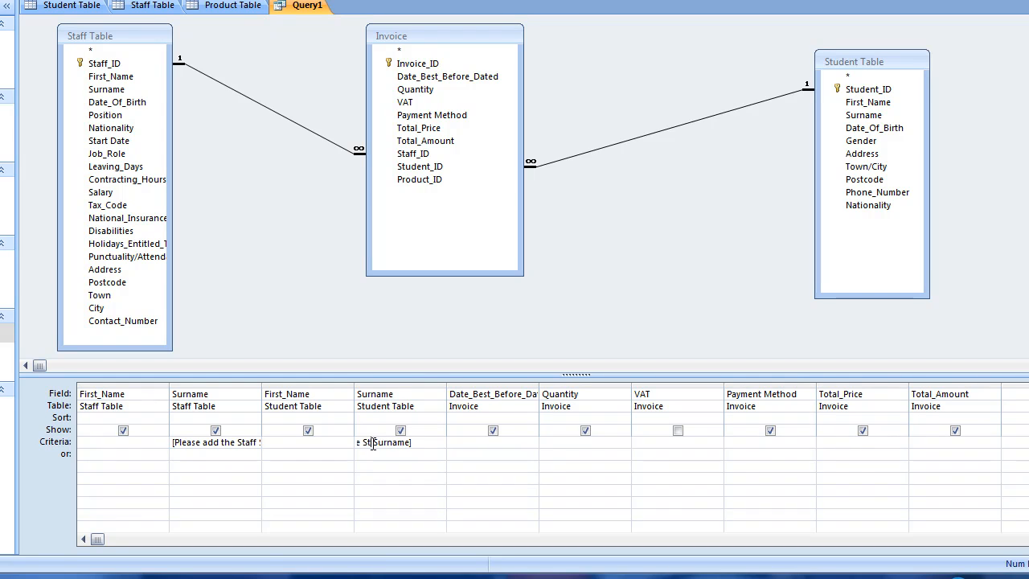
pyautogui.write('Student')
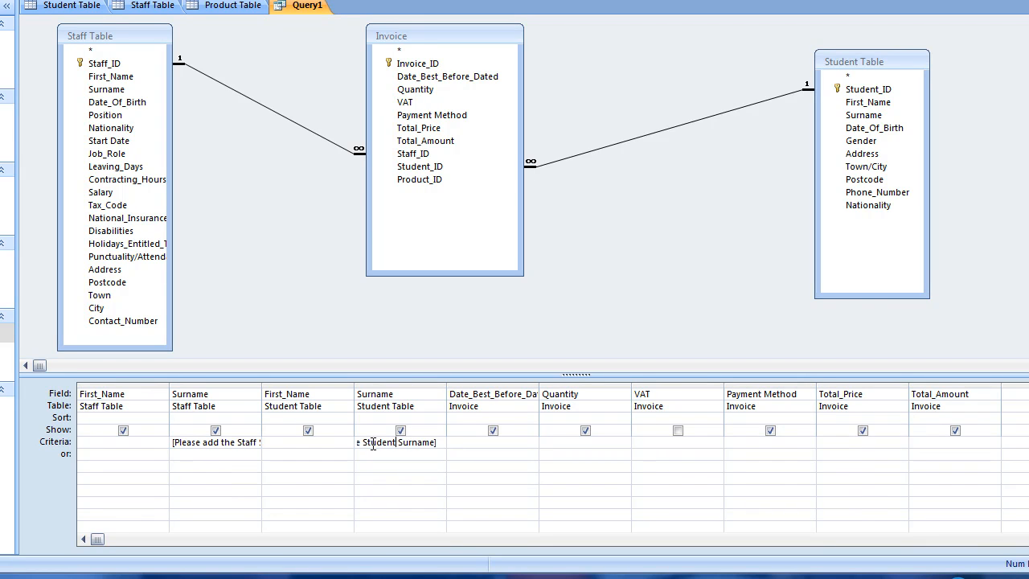
pyautogui.moveTo(409, 442)
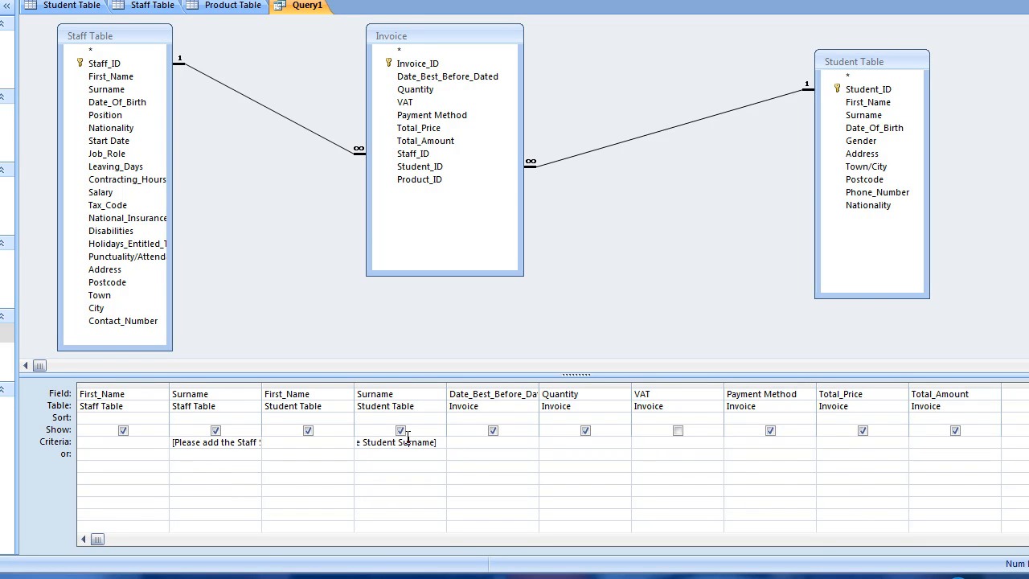
pyautogui.moveTo(256, 294)
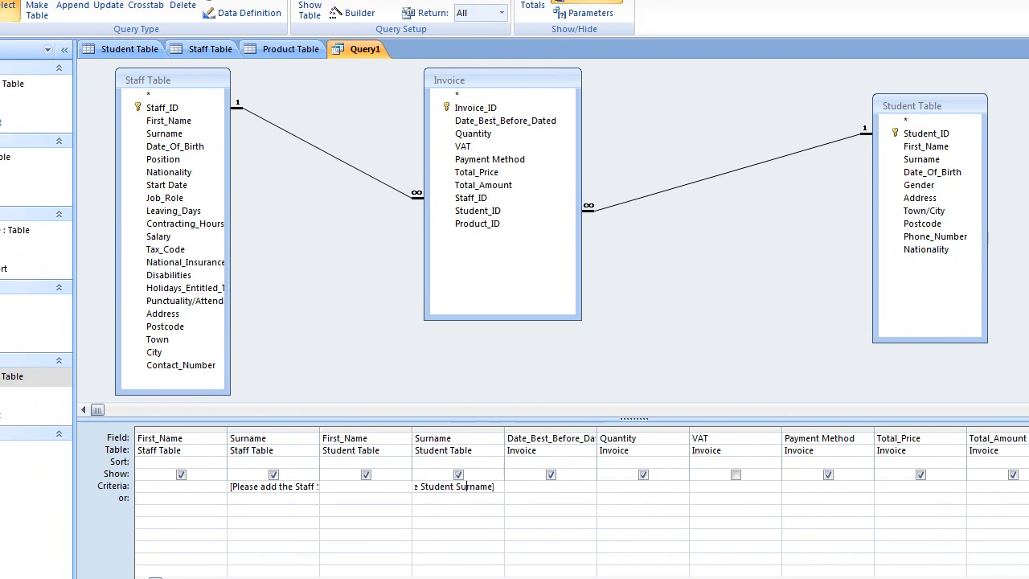
pyautogui.click(57, 67)
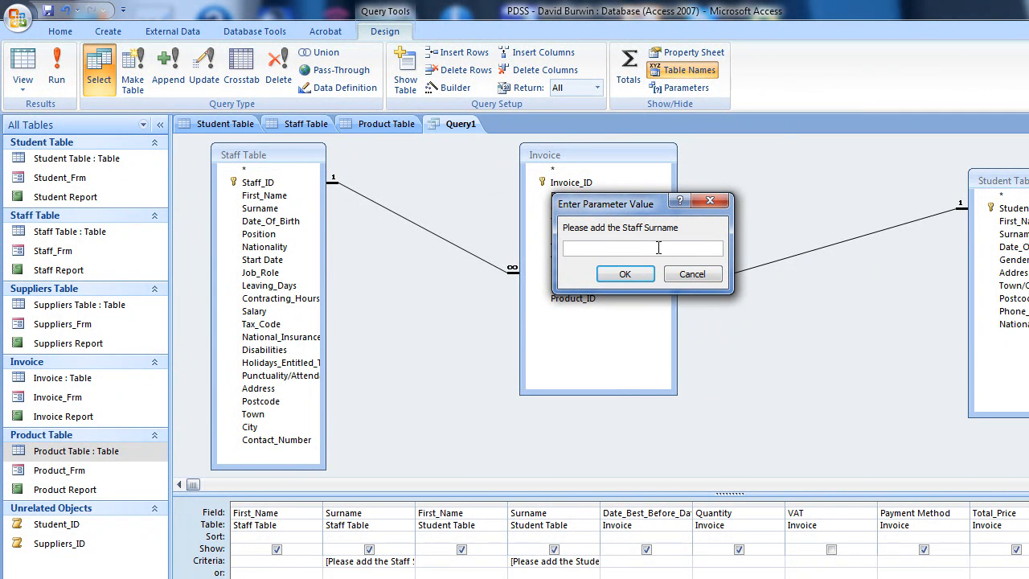
# Step: Enter staff surname Cooper and student surname Brook at the parameter prompts
pyautogui.write('cool')
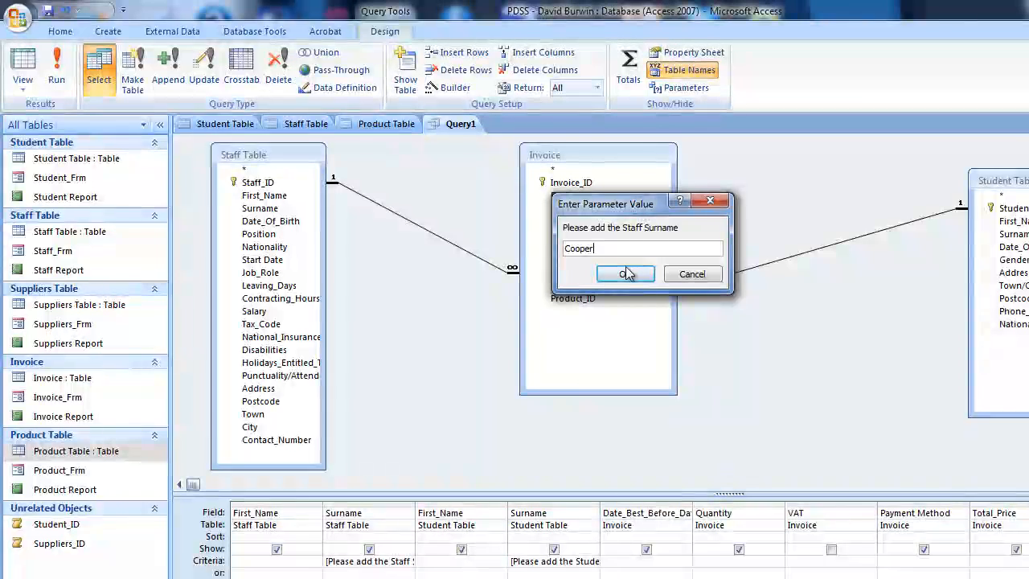
pyautogui.click(626, 274)
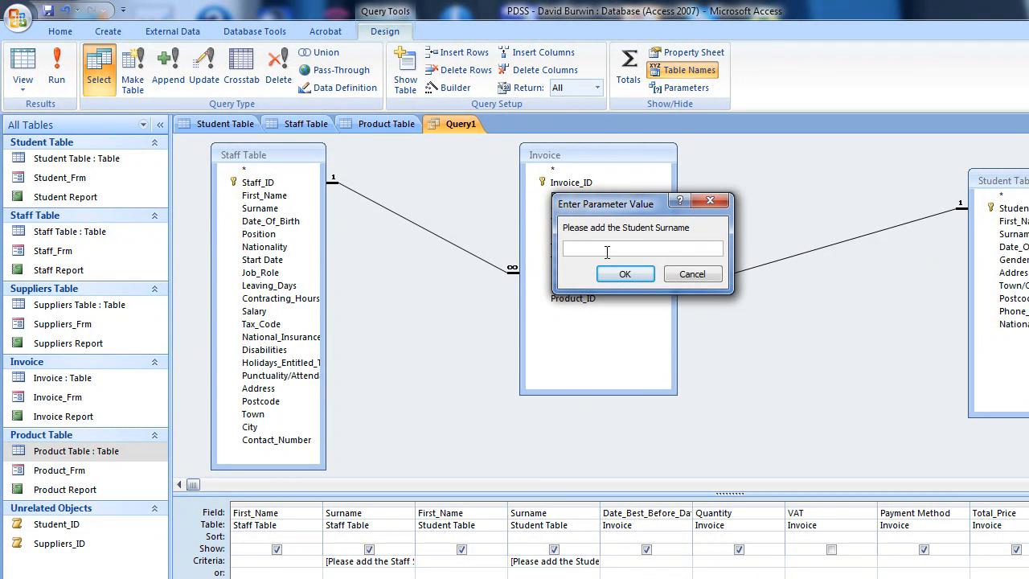
pyautogui.write('Brook')
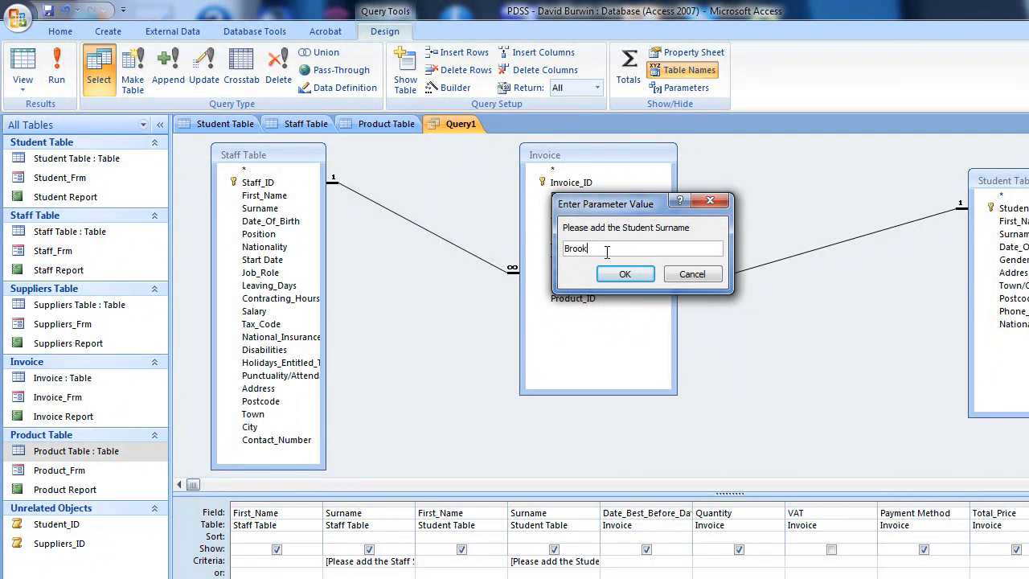
pyautogui.click(624, 273)
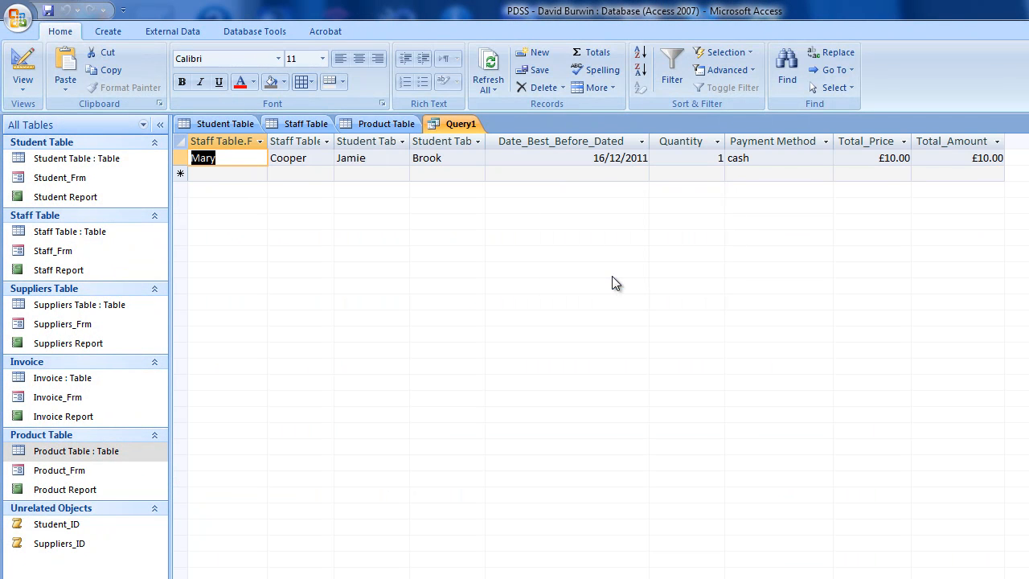
pyautogui.click(228, 157)
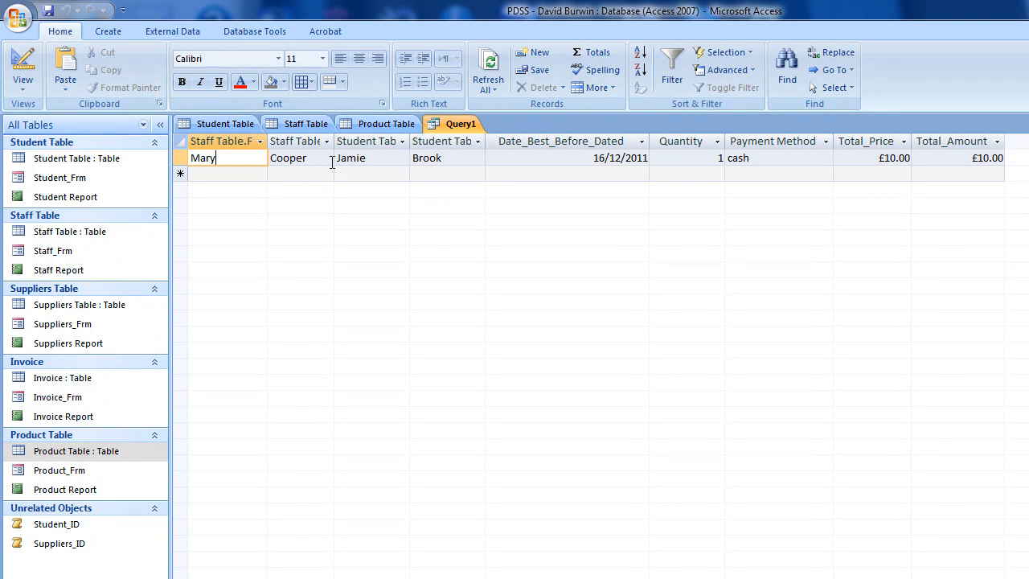
pyautogui.click(351, 157)
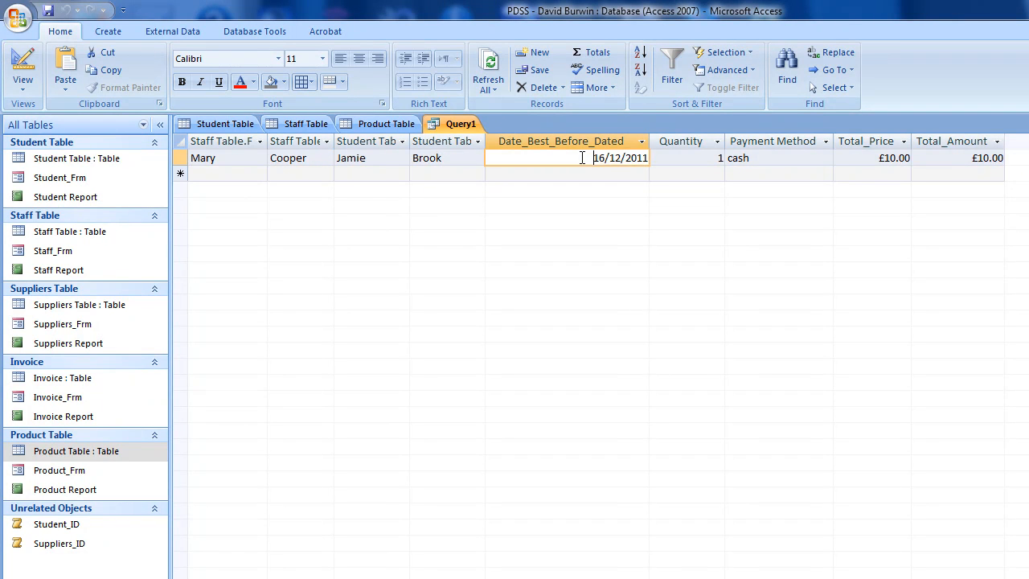
pyautogui.click(687, 158)
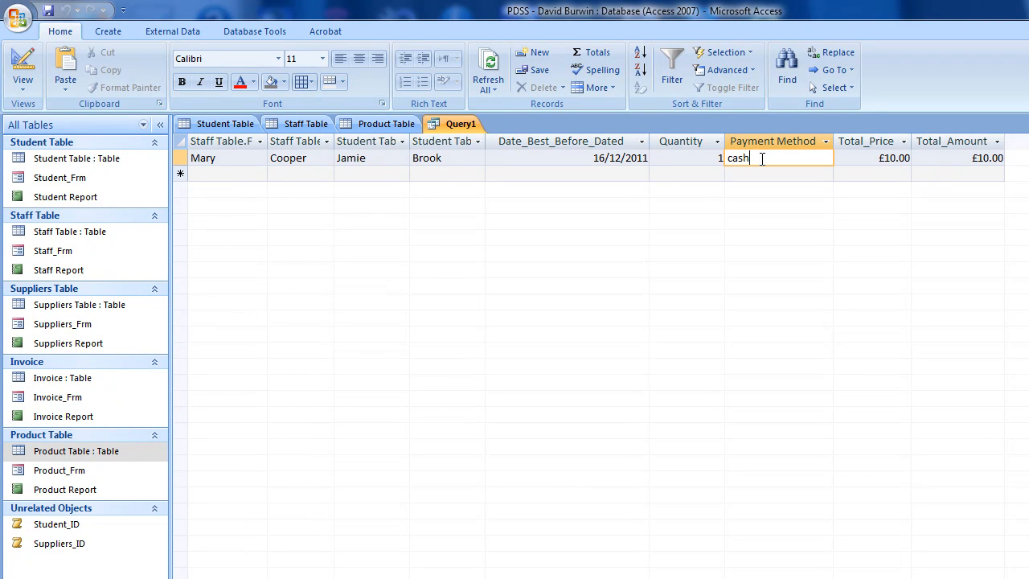
pyautogui.click(871, 158)
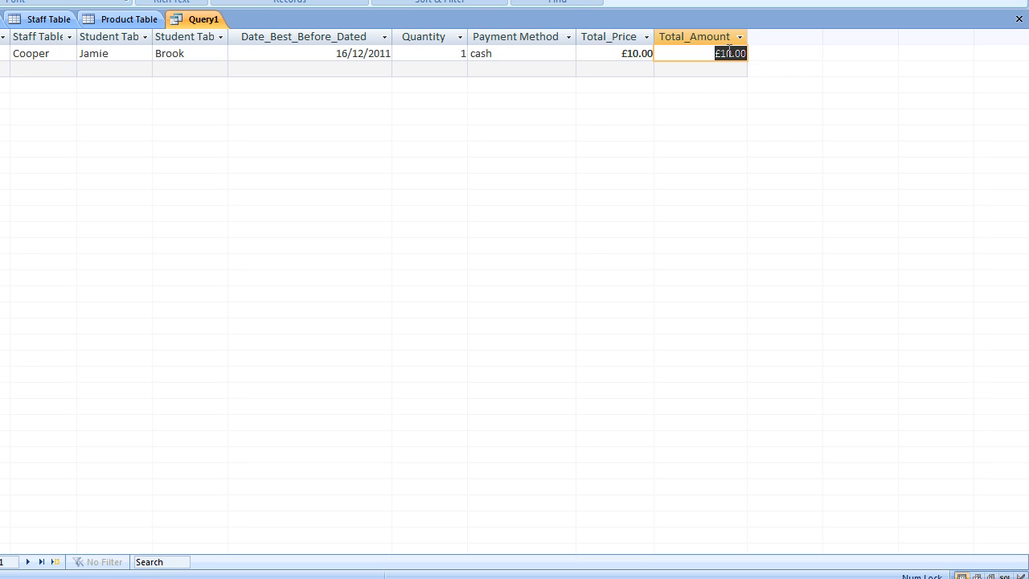
pyautogui.moveTo(221, 108)
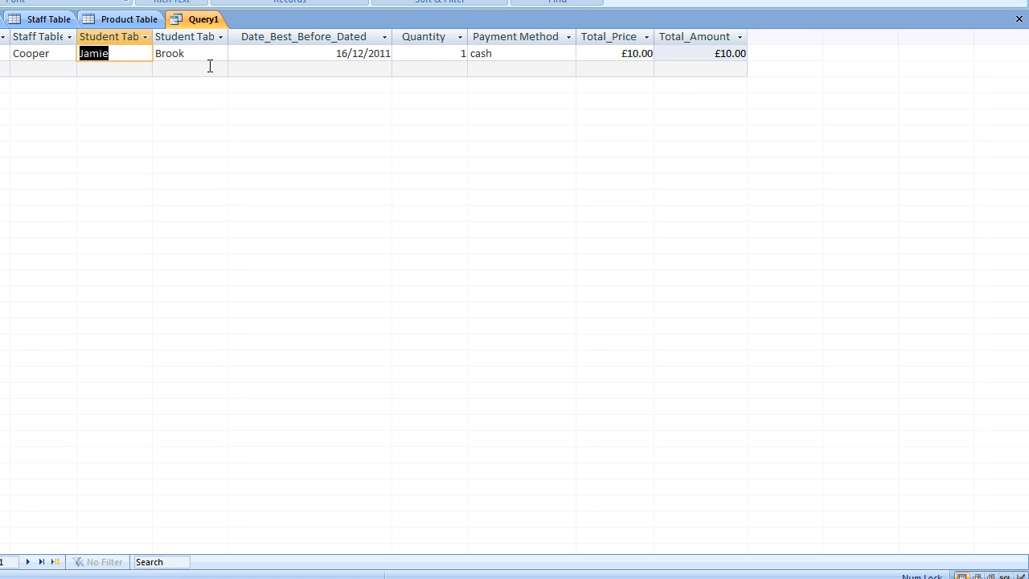
pyautogui.moveTo(211, 86)
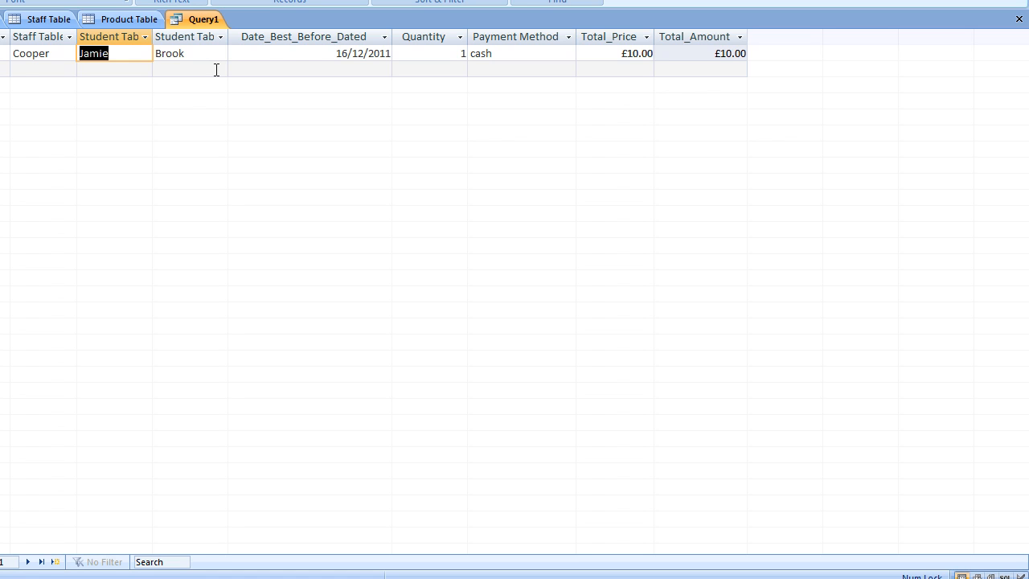